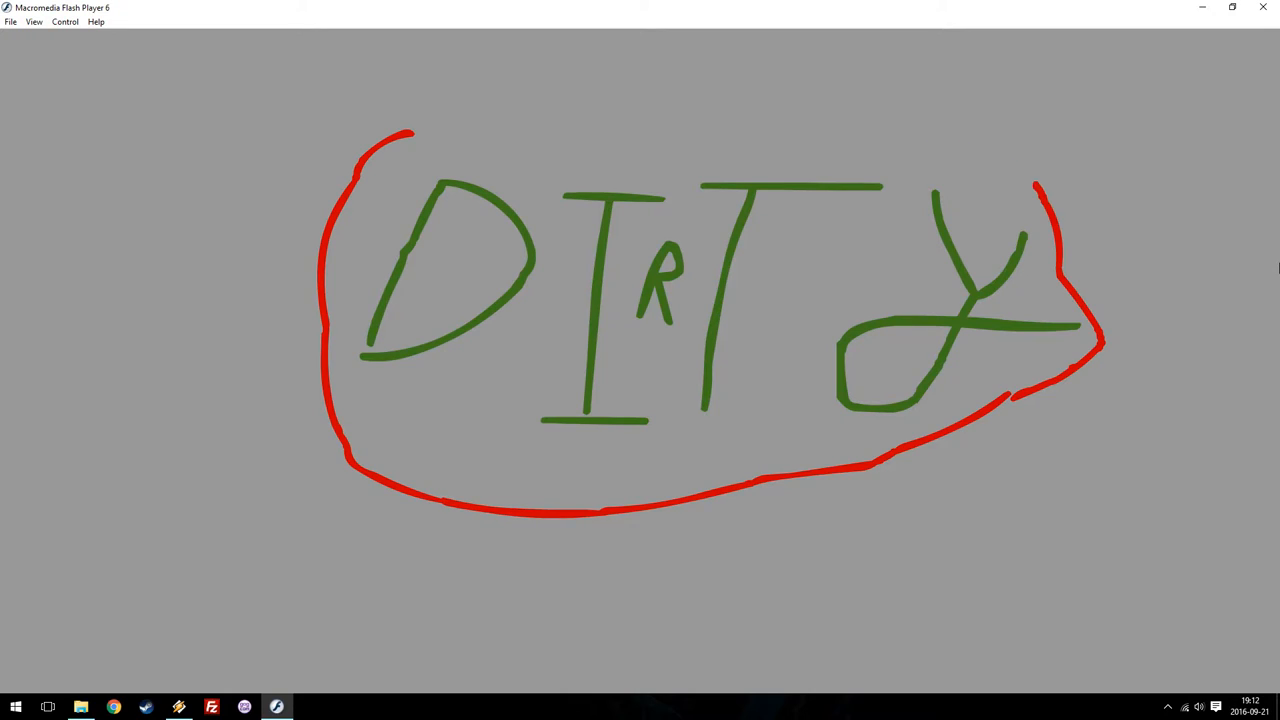
- Let the animation play through the green word DIRTY circled in red
drag(390, 150, 960, 404)
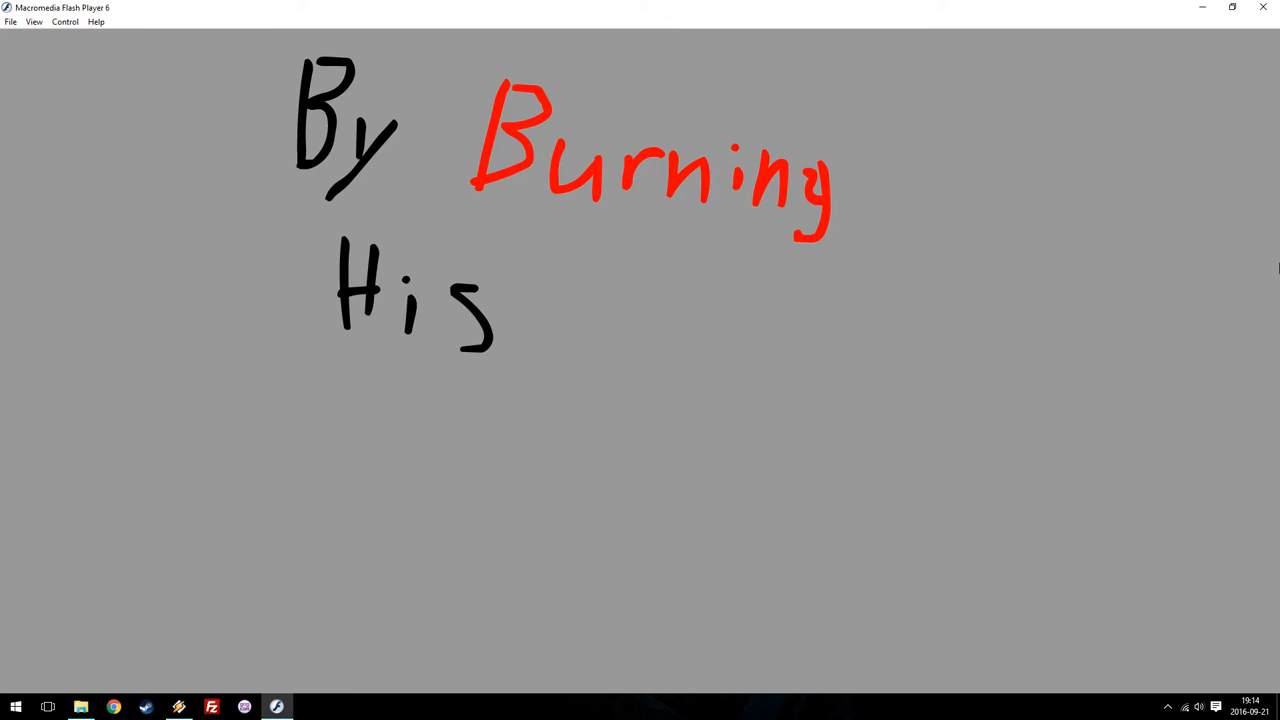
- Let the animation continue to the hand-drawn frame reading 'By Burning His'
drag(630, 300, 1020, 440)
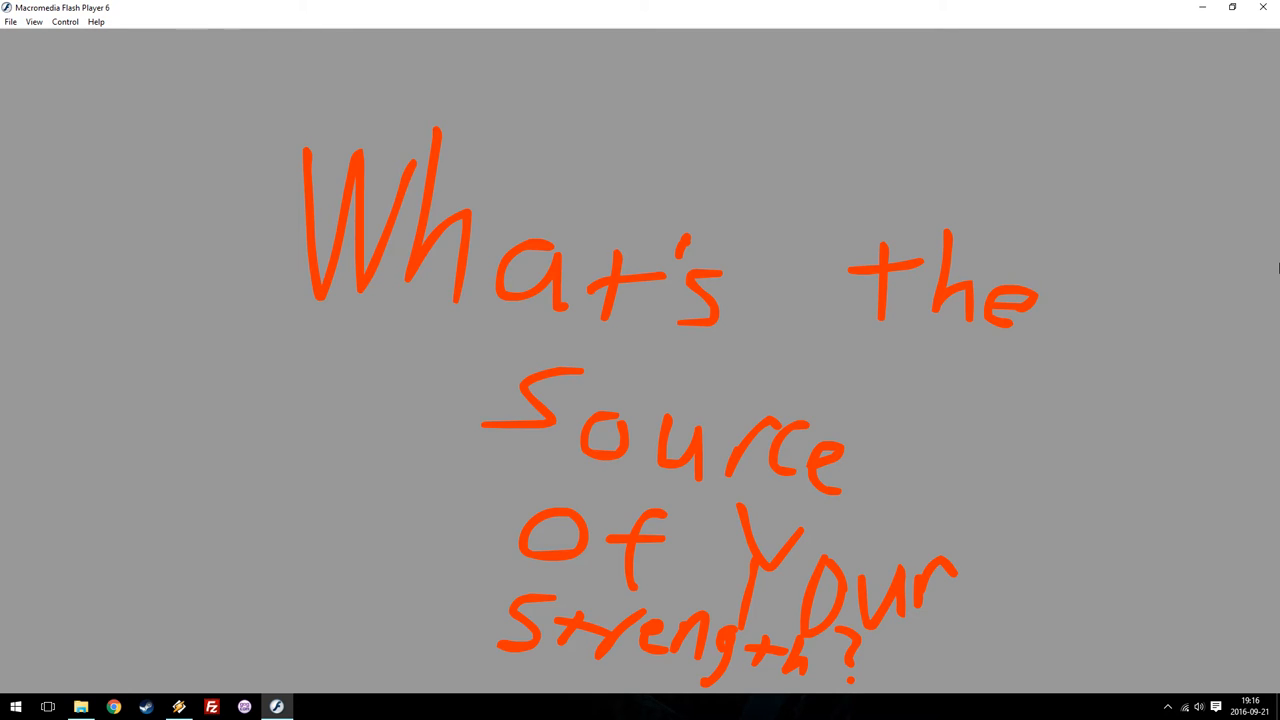
- Play the animation to its end, showing 'What's the Source of your Strength? Eh?'
drag(940, 660, 1060, 660)
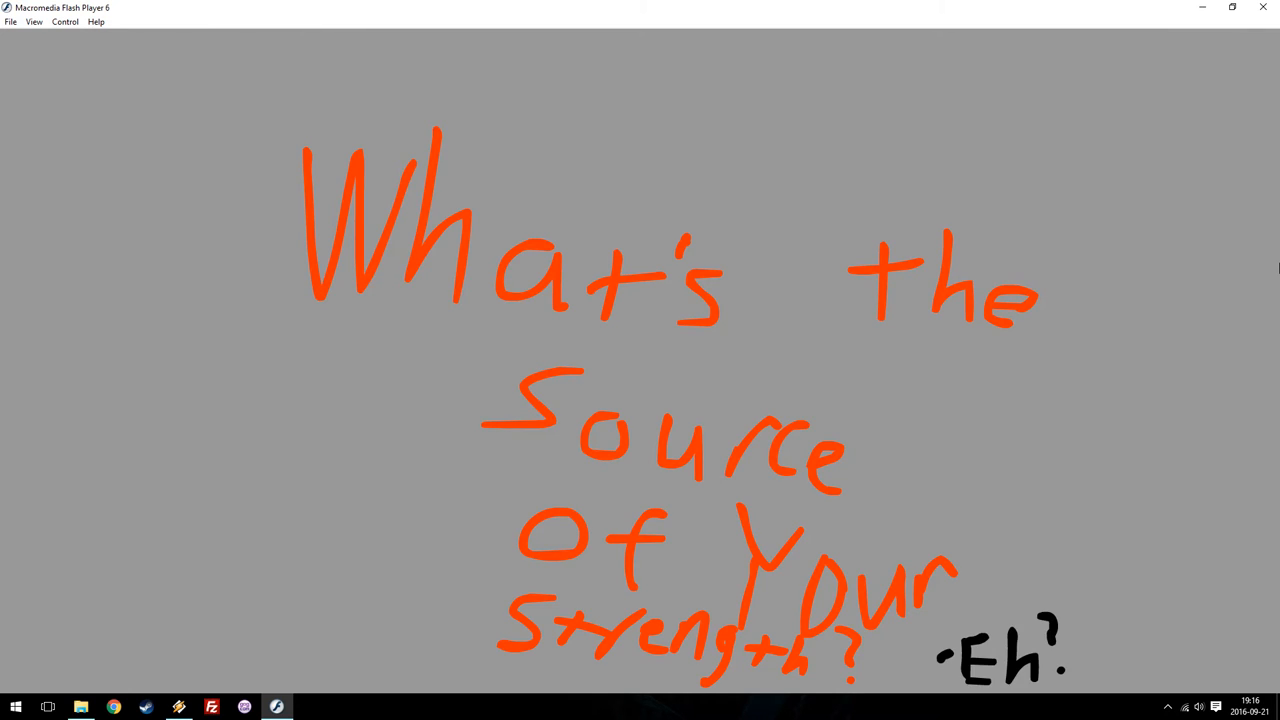